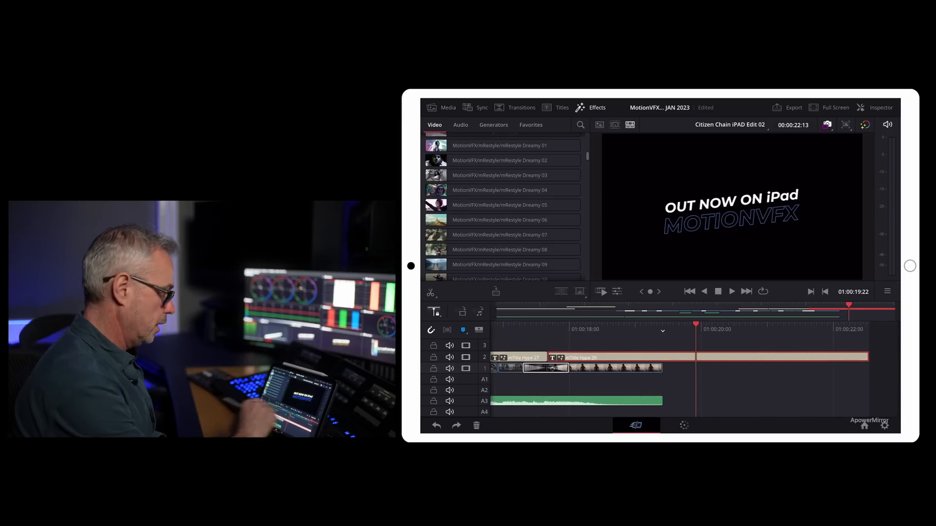
Step: Turn the MotionVFX title colour yellow by setting the Red slider to 242 in the Inspector
{"action": "left_click", "coordinate": [876, 107]}
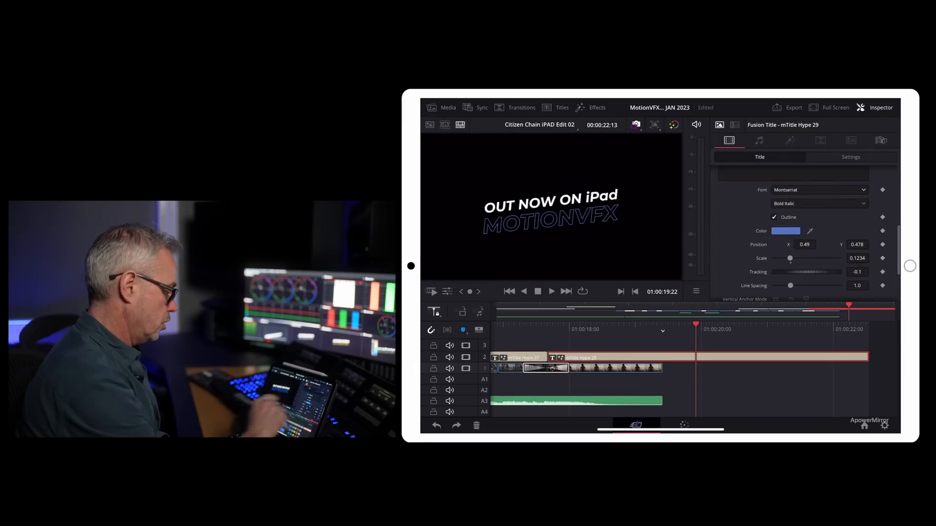
{"action": "left_click", "coordinate": [785, 231]}
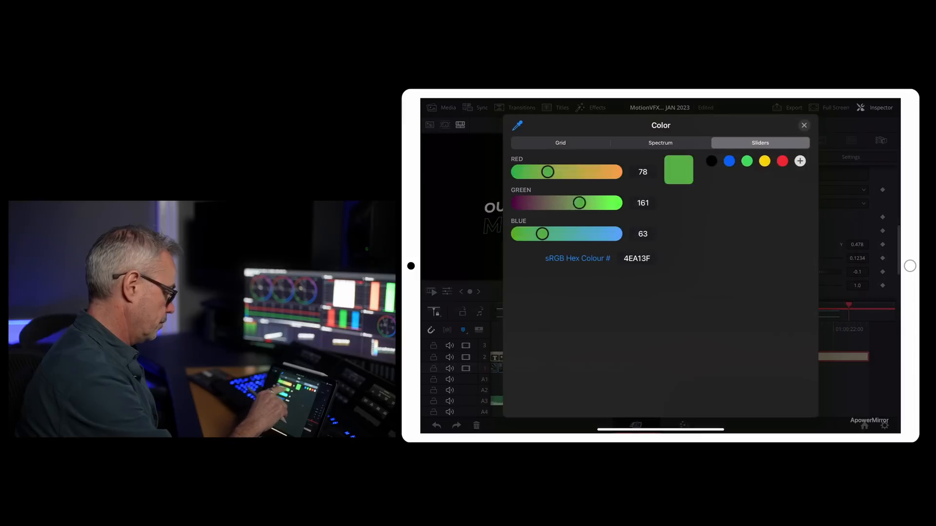
{"action": "left_click_drag", "start_coordinate": [548, 171], "coordinate": [609, 171]}
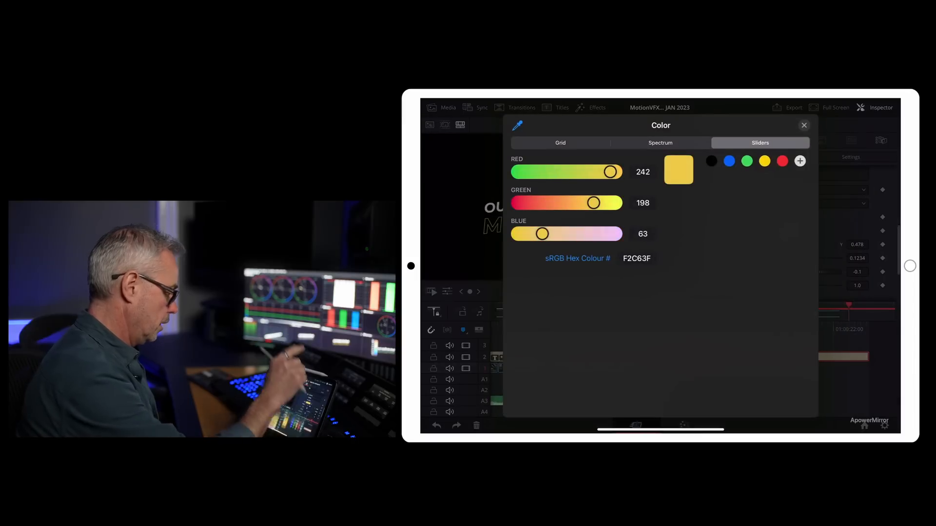
{"action": "left_click", "coordinate": [803, 125]}
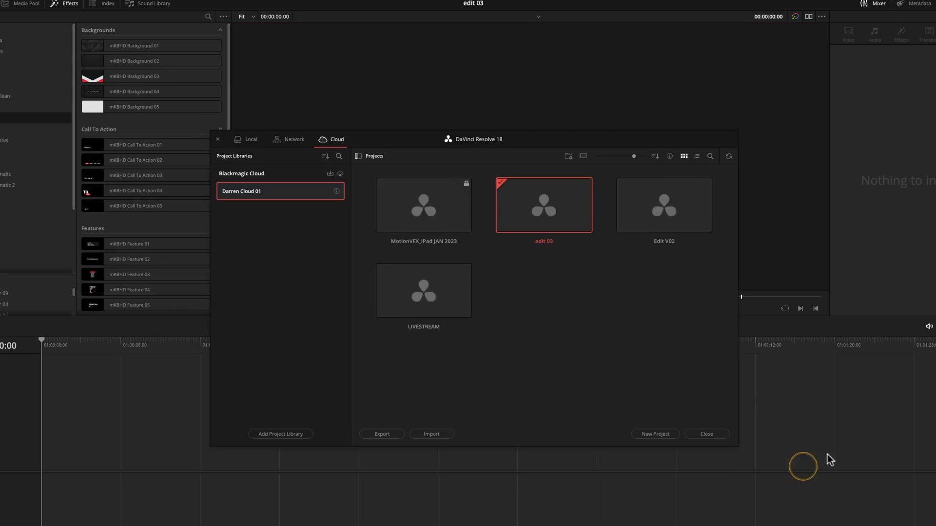
Step: Open the MotionVFX_iPad JAN 2023 cloud project and answer the Project in Use warning
{"action": "double_click", "coordinate": [423, 204]}
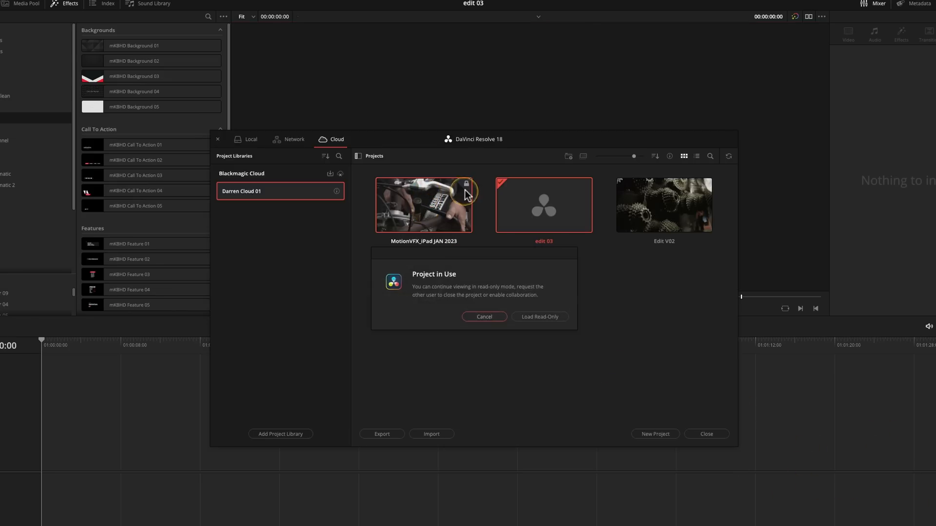
{"action": "left_click", "coordinate": [538, 317]}
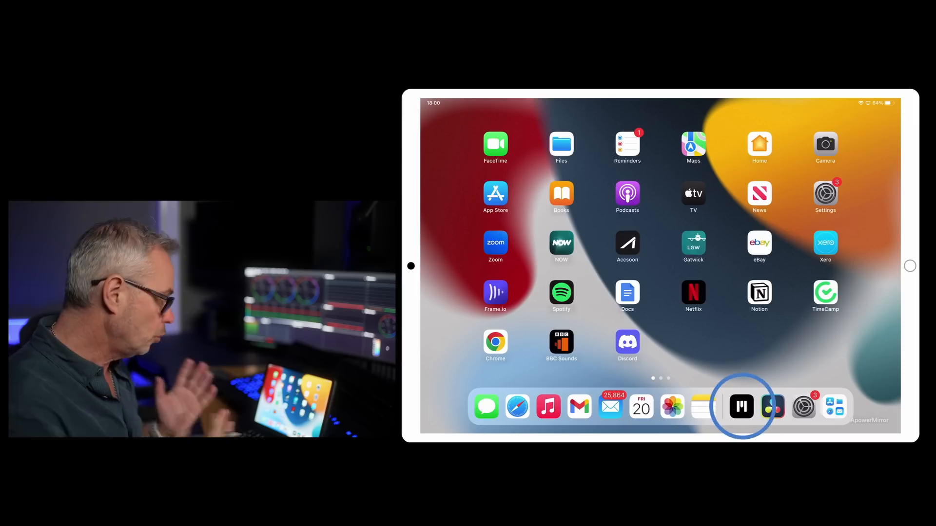
Step: Launch mInstaller, scroll through My products, and open the Help support chat
{"action": "left_click", "coordinate": [741, 407]}
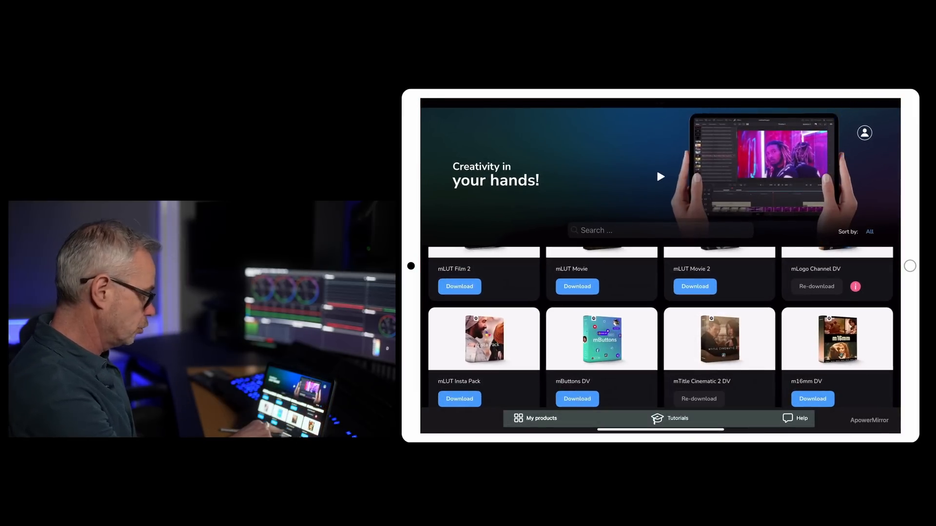
{"action": "scroll", "scroll_direction": "down", "scroll_amount": 3}
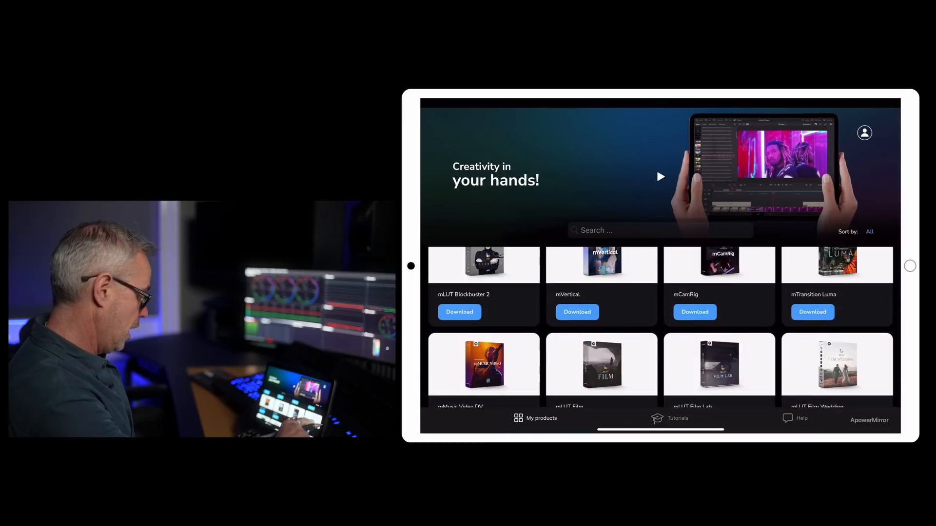
{"action": "left_click", "coordinate": [677, 418]}
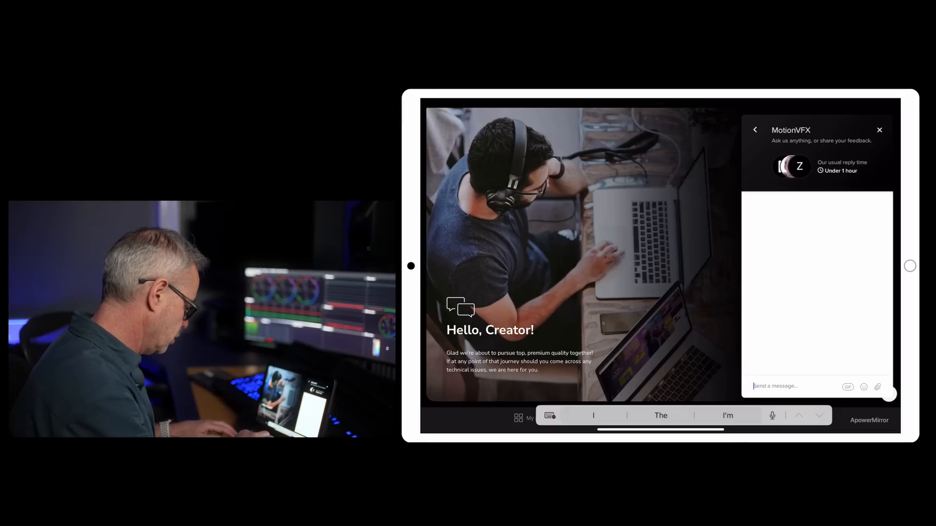
Step: Send support a quick 'this works' test message, then a thank-you after their reply
{"action": "type", "text": "Hi Just seeing how"}
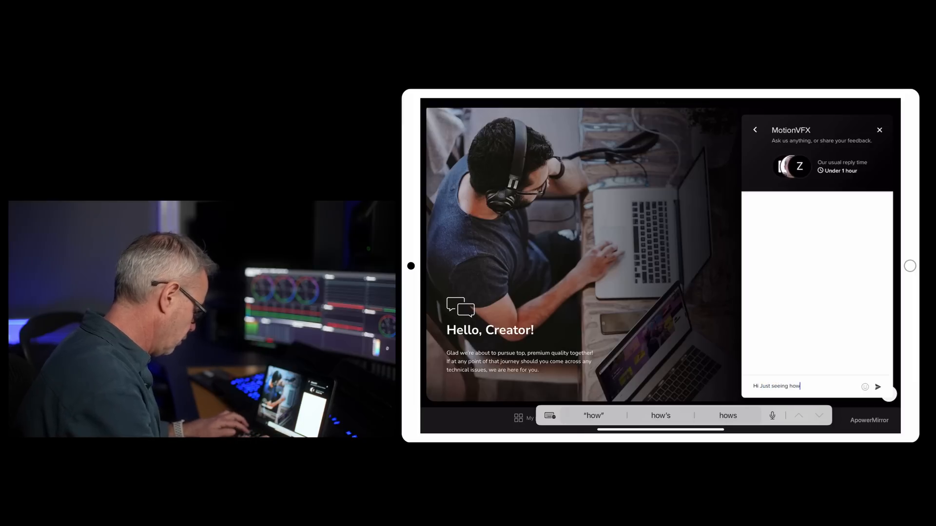
{"action": "type", "text": "quick"}
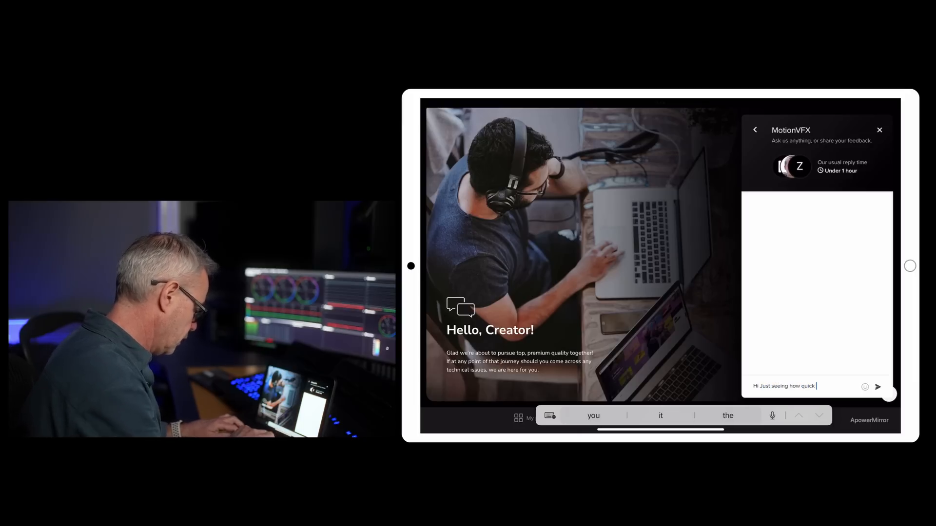
{"action": "type", "text": "this works"}
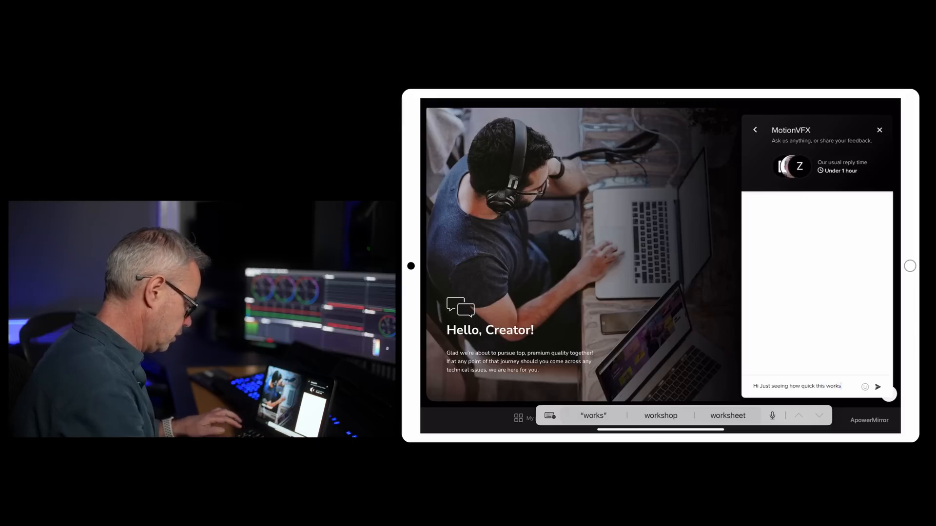
{"action": "left_click", "coordinate": [877, 386]}
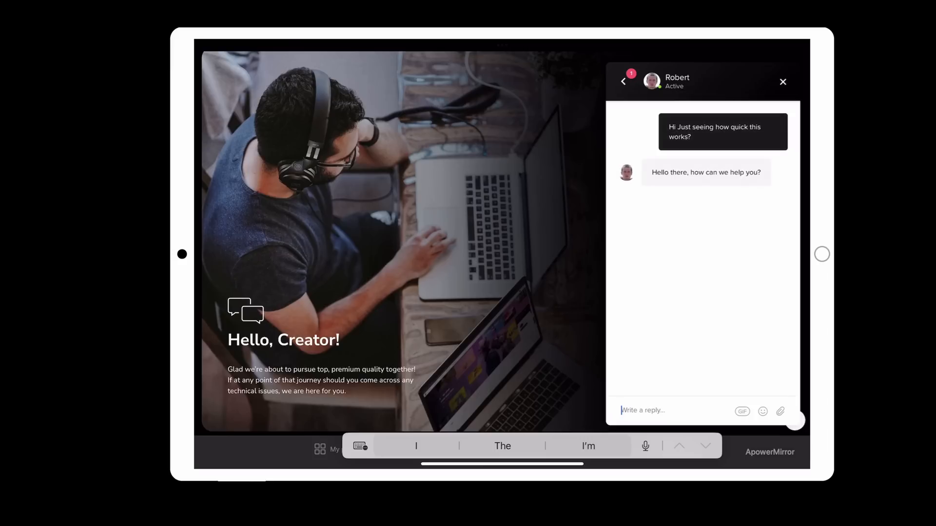
{"action": "type", "text": "Just saying thank"}
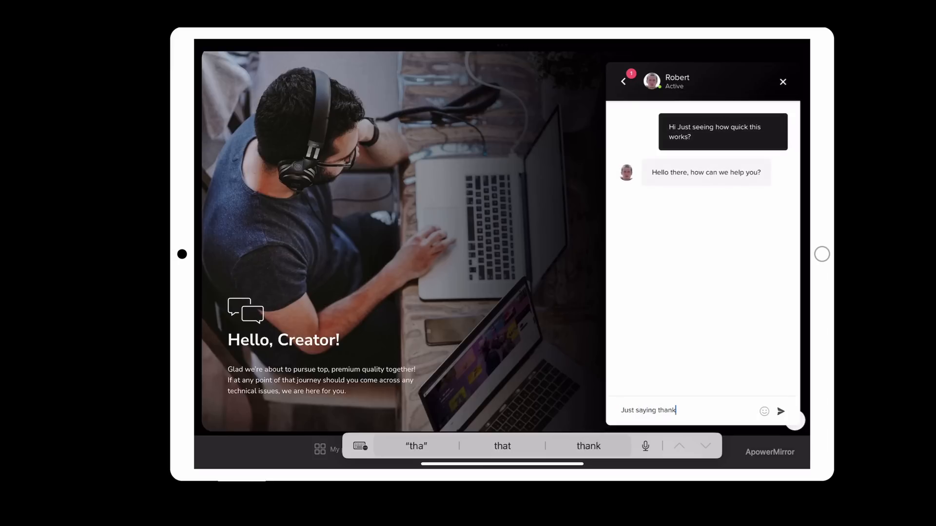
{"action": "left_click", "coordinate": [780, 411]}
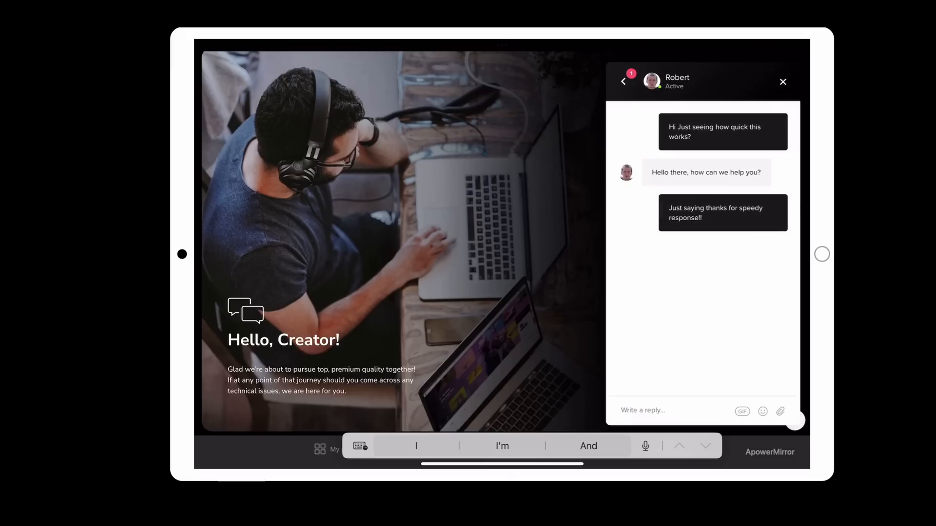